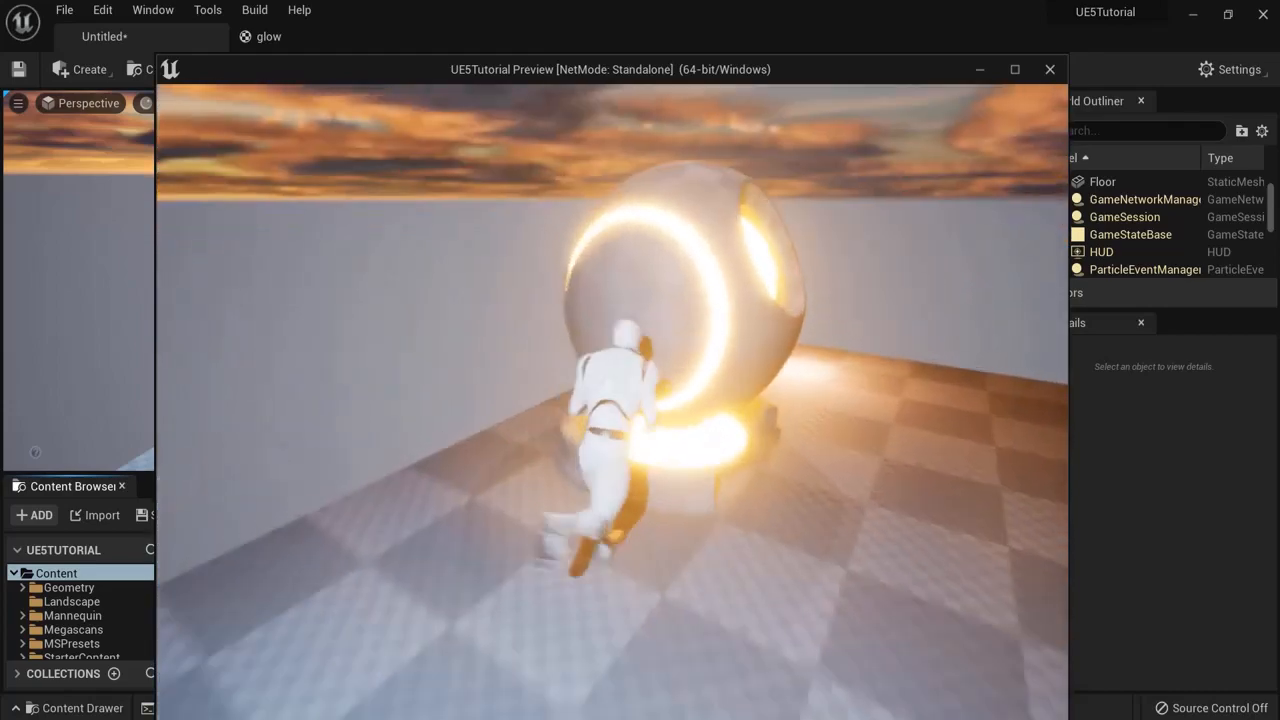
Stop the Play preview and create a new Material asset named glow in Content.
click(1049, 69)
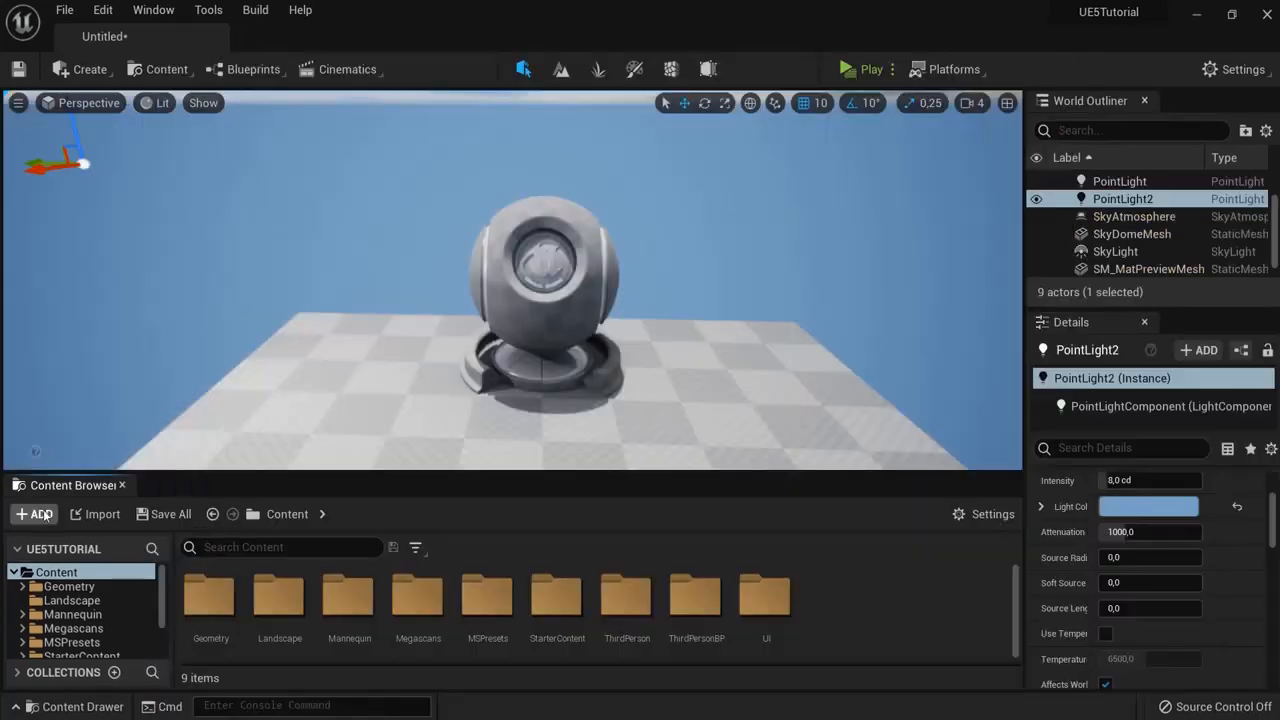
click(34, 513)
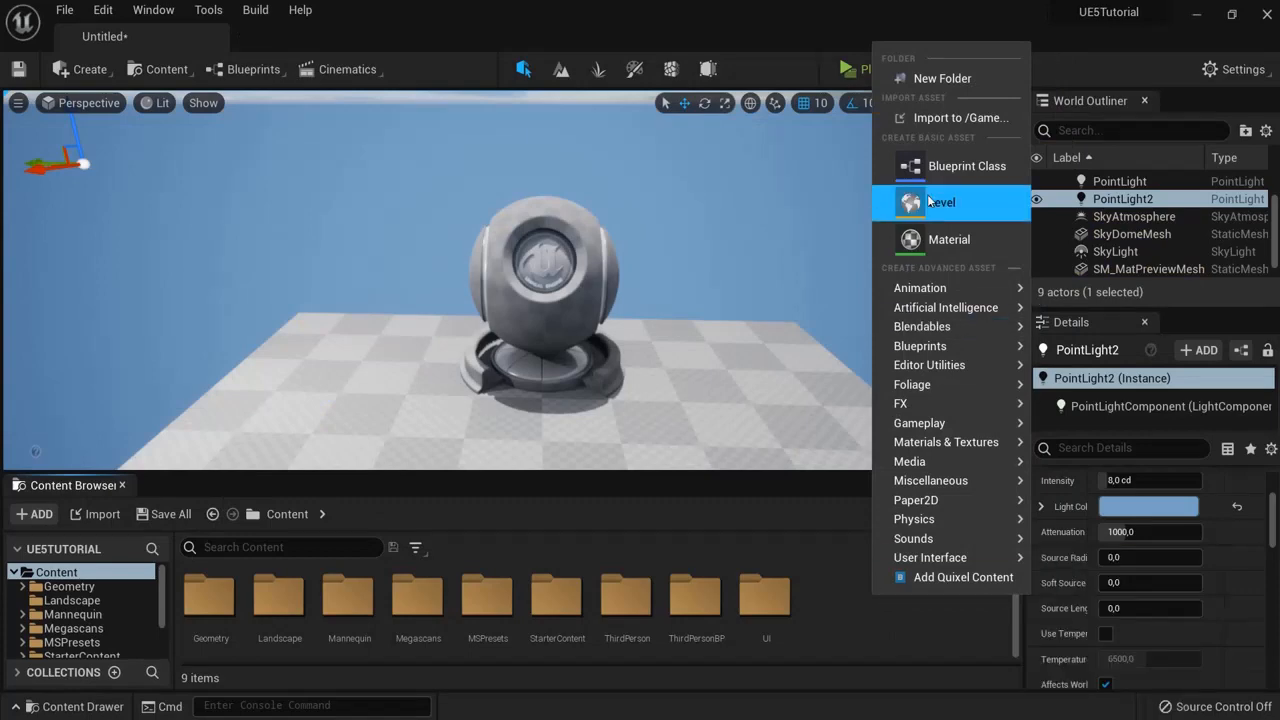
click(949, 239)
text(glow)
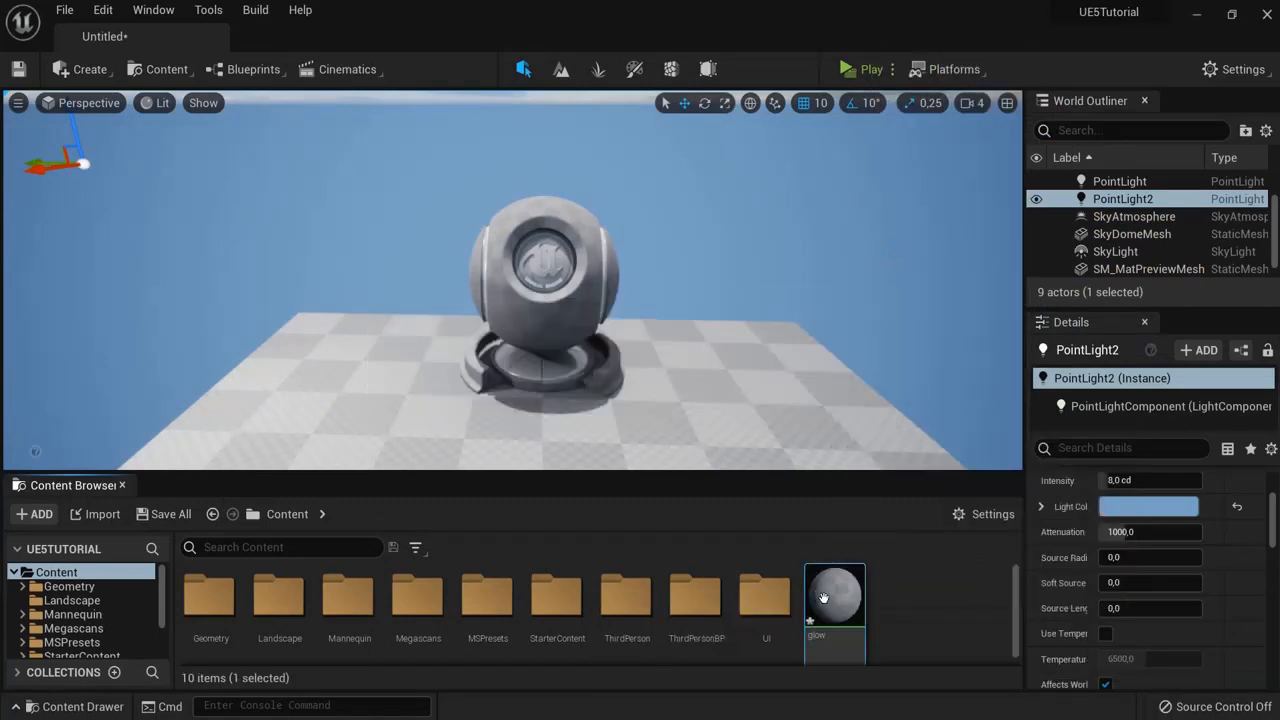
Open glow and add a full-brightness orange constant colour (1, 0.407, 0.0564).
double_click(834, 595)
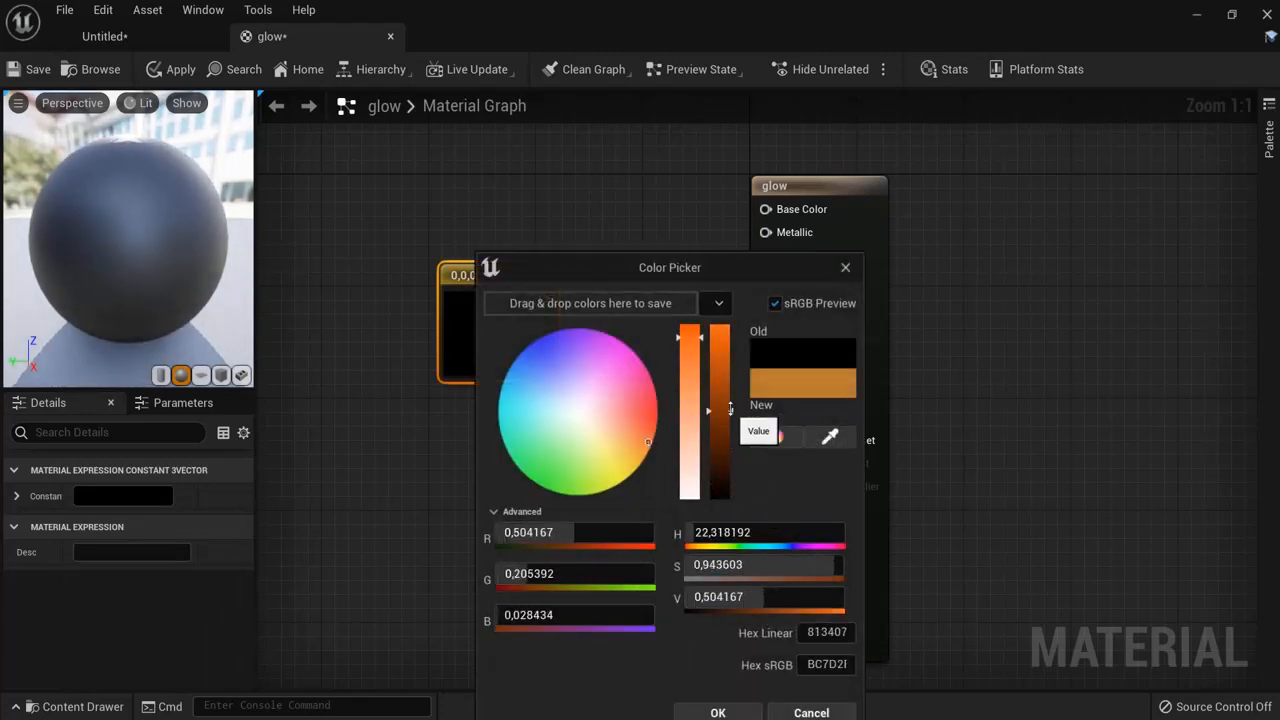
drag(708, 410, 708, 330)
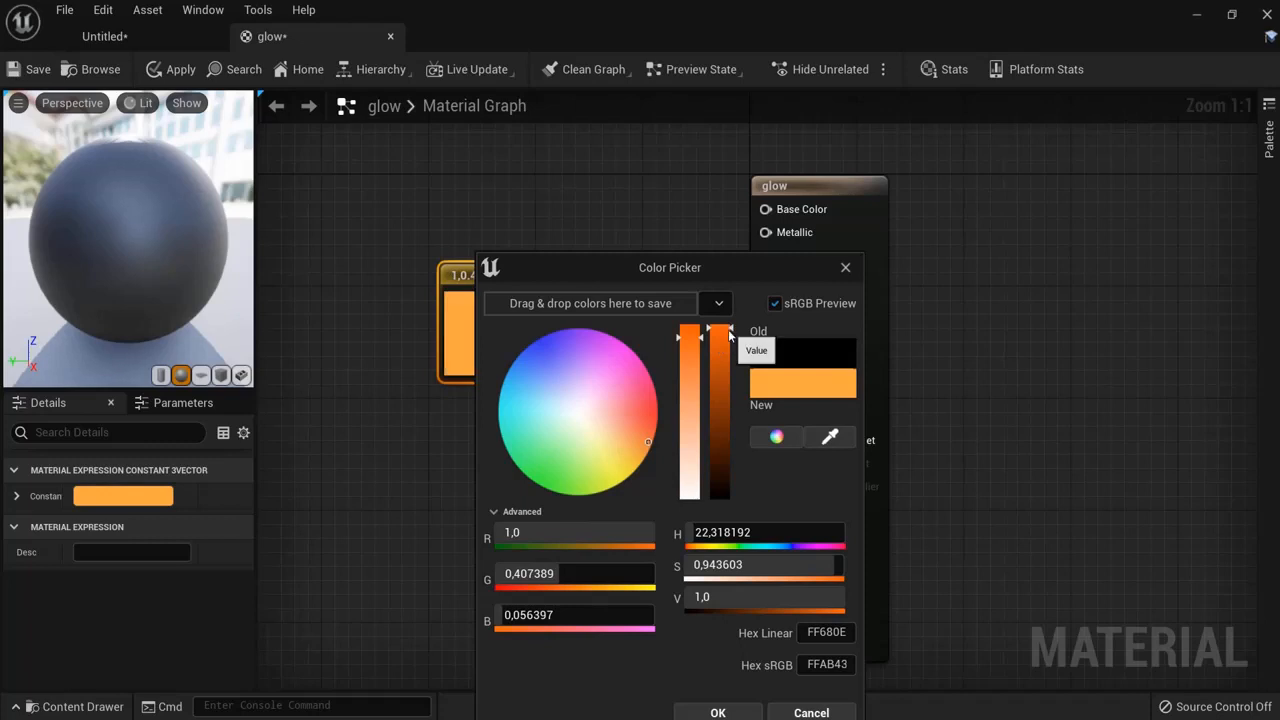
click(717, 712)
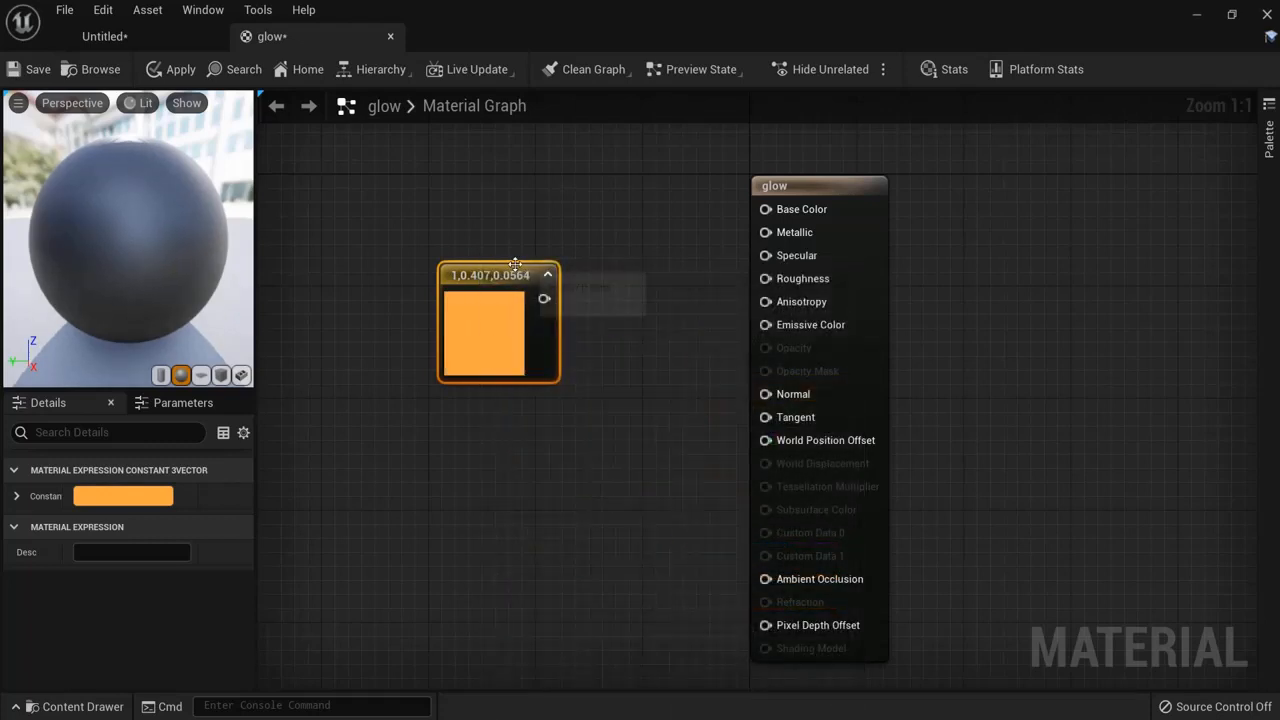
Nudge the orange colour node left and convert a constant into a parameter named glow.
drag(500, 275, 477, 270)
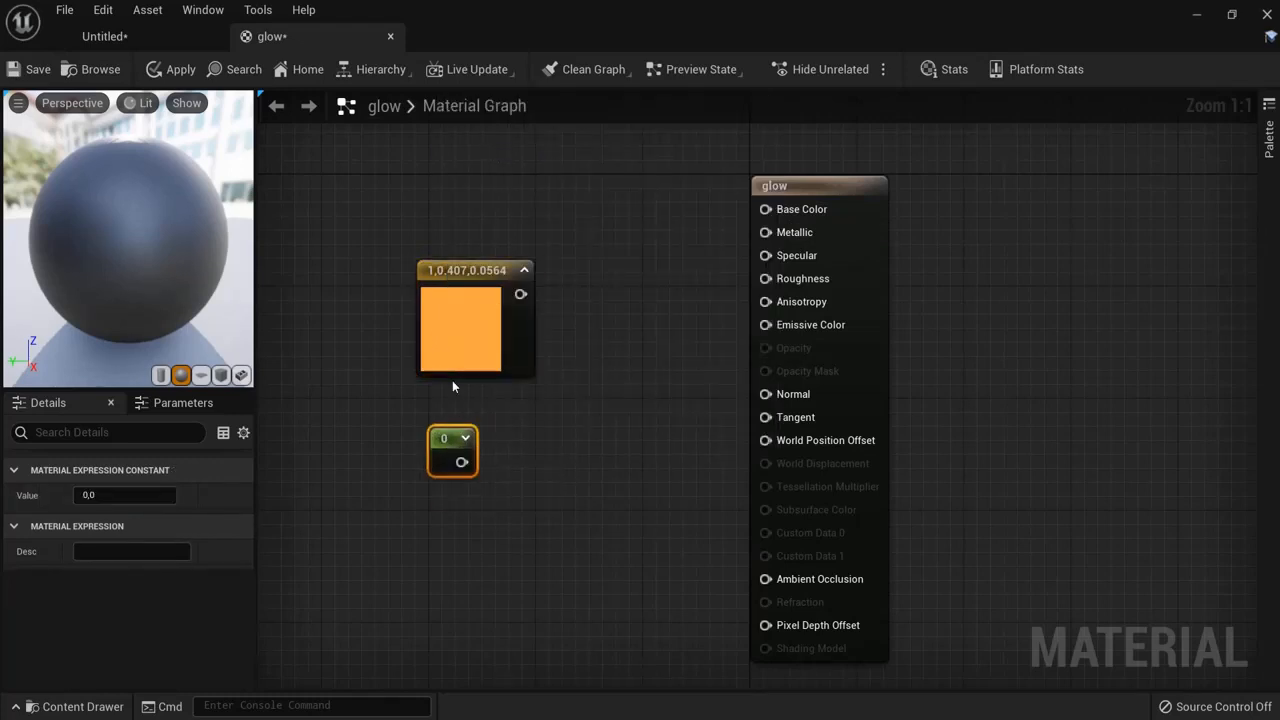
right_click(460, 330)
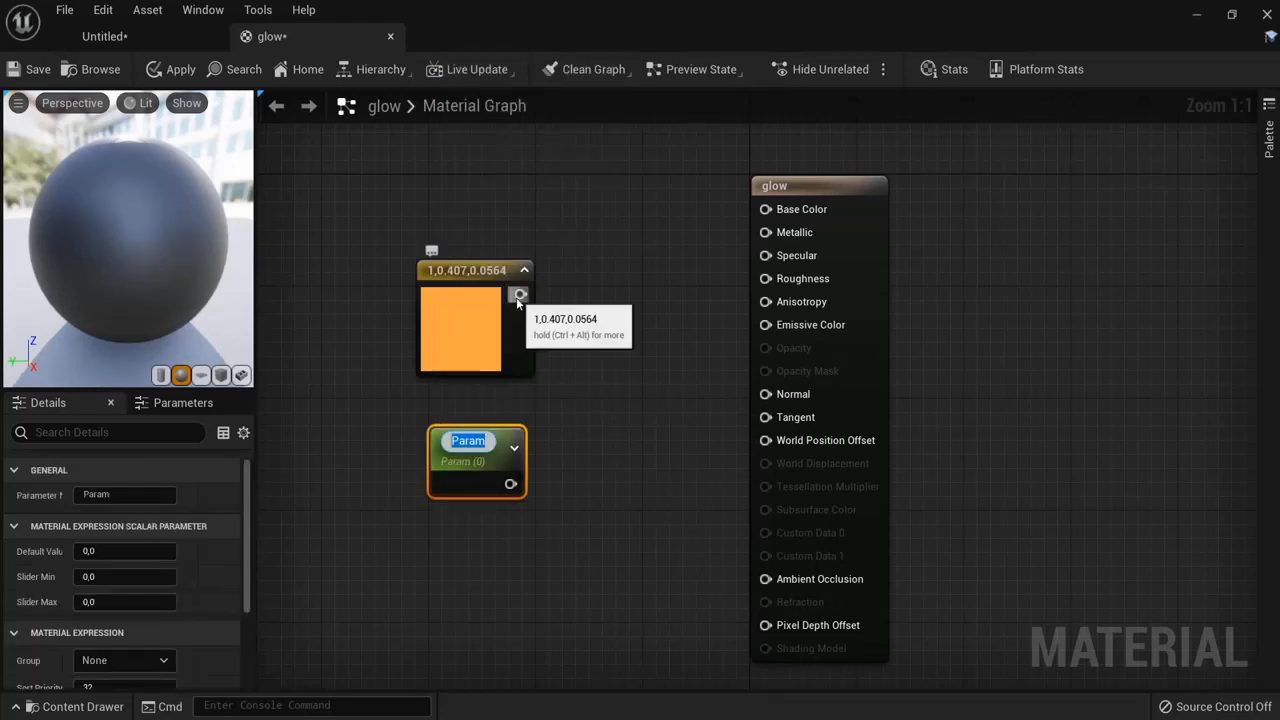
text(glow)
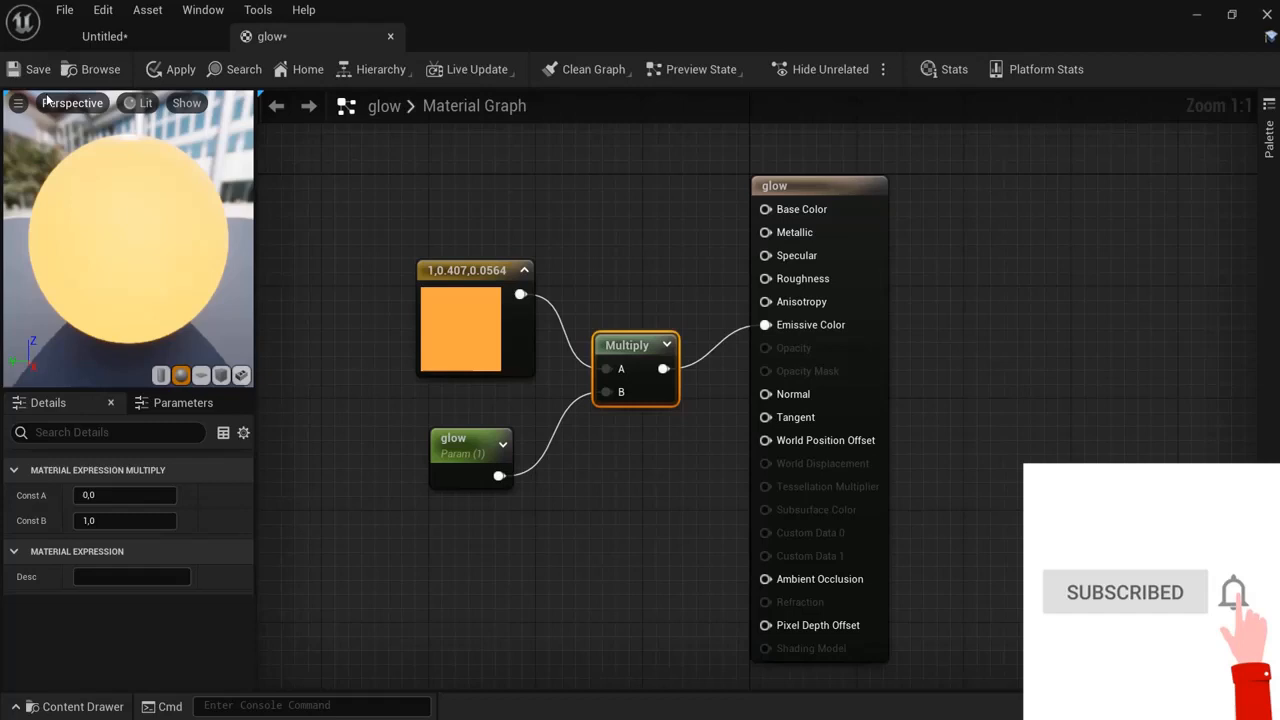
Save the finished glow material in the material editor.
click(38, 69)
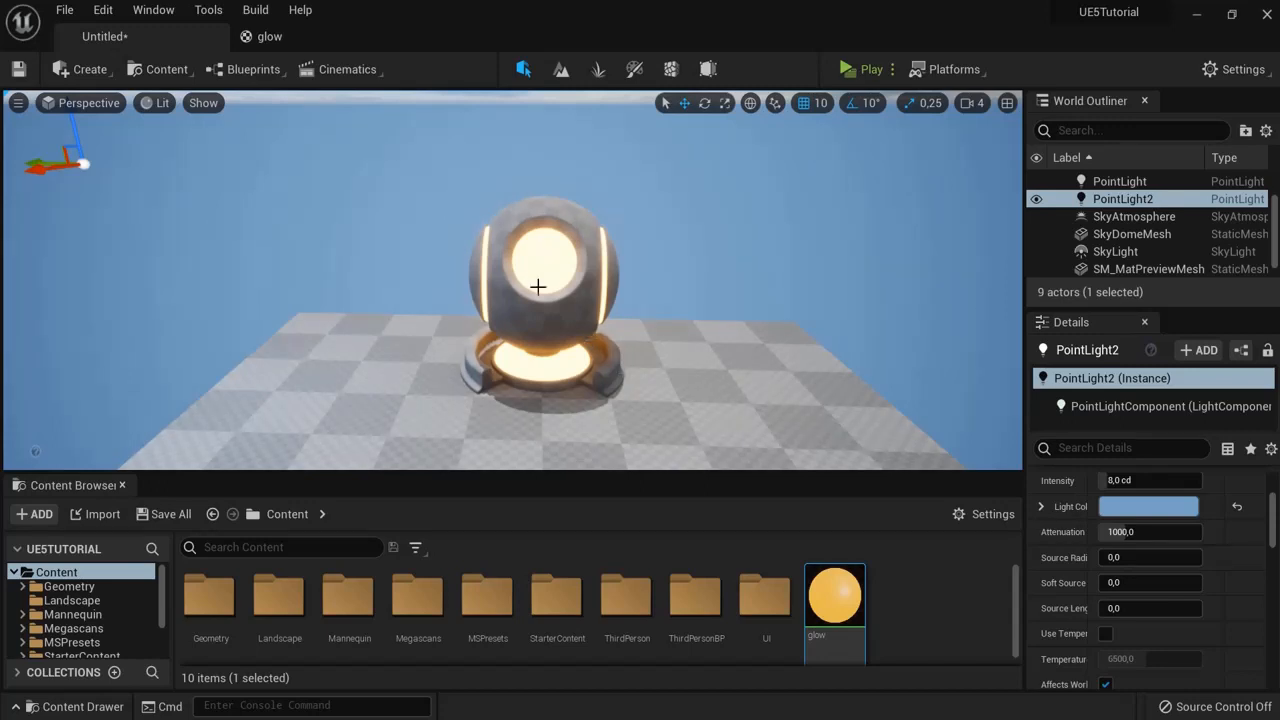
Create the material instance glow_Inst from glow and open it for editing.
right_click(834, 595)
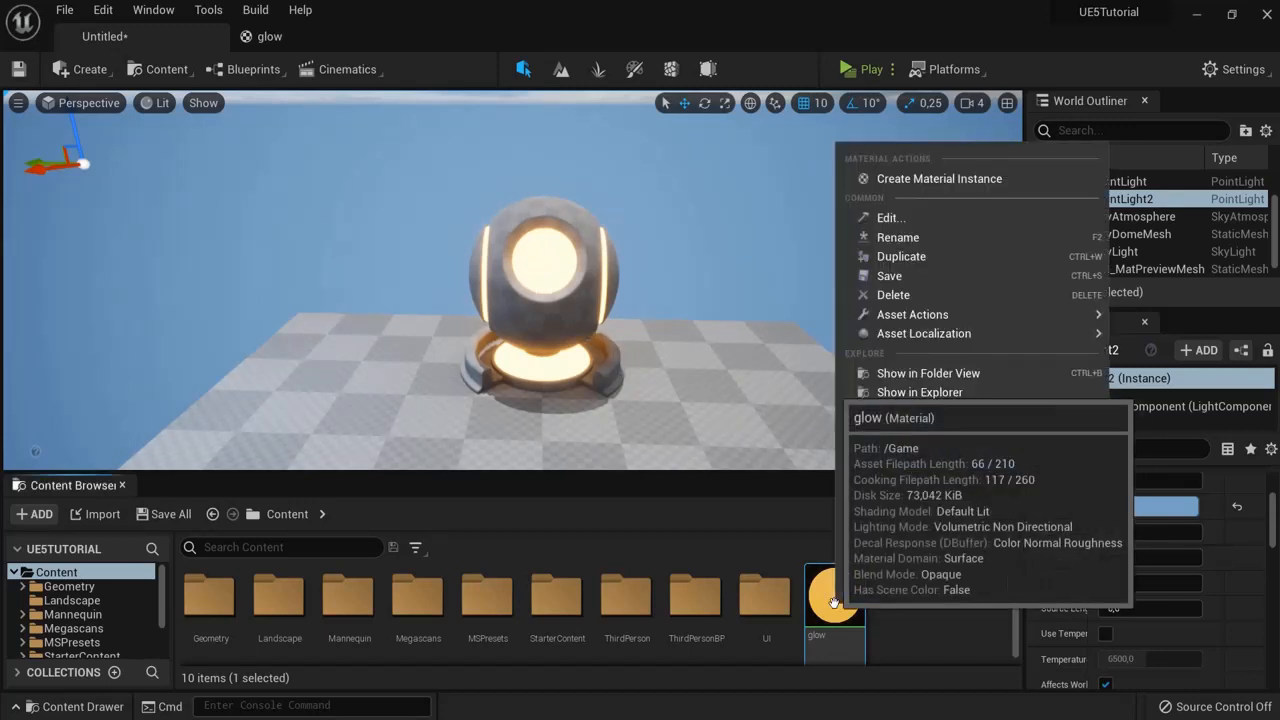
mouse_move(938, 178)
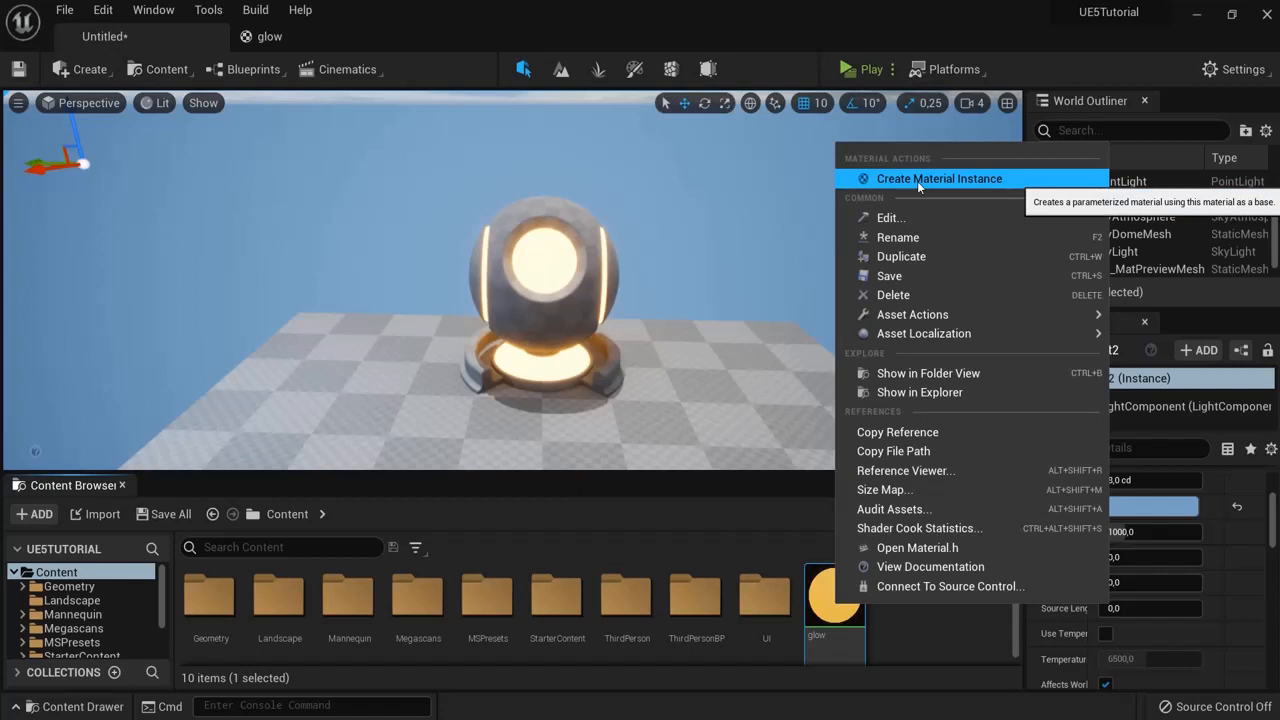
click(938, 178)
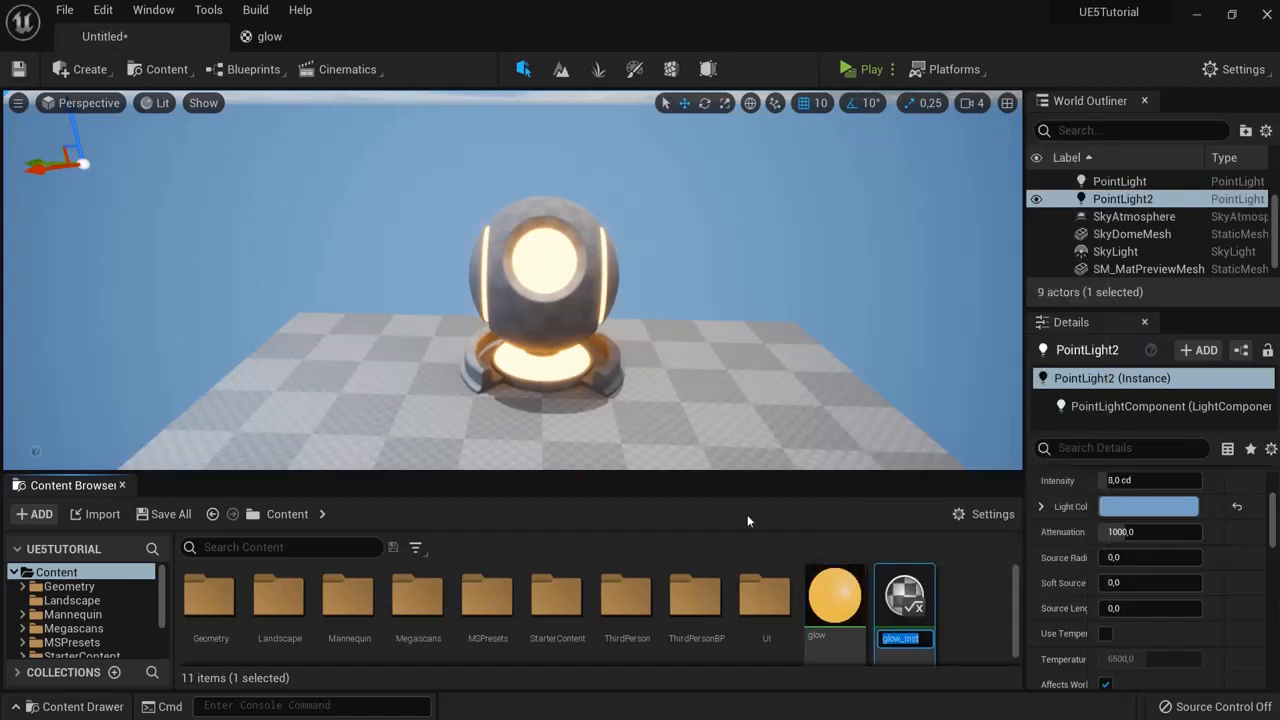
mouse_move(903, 600)
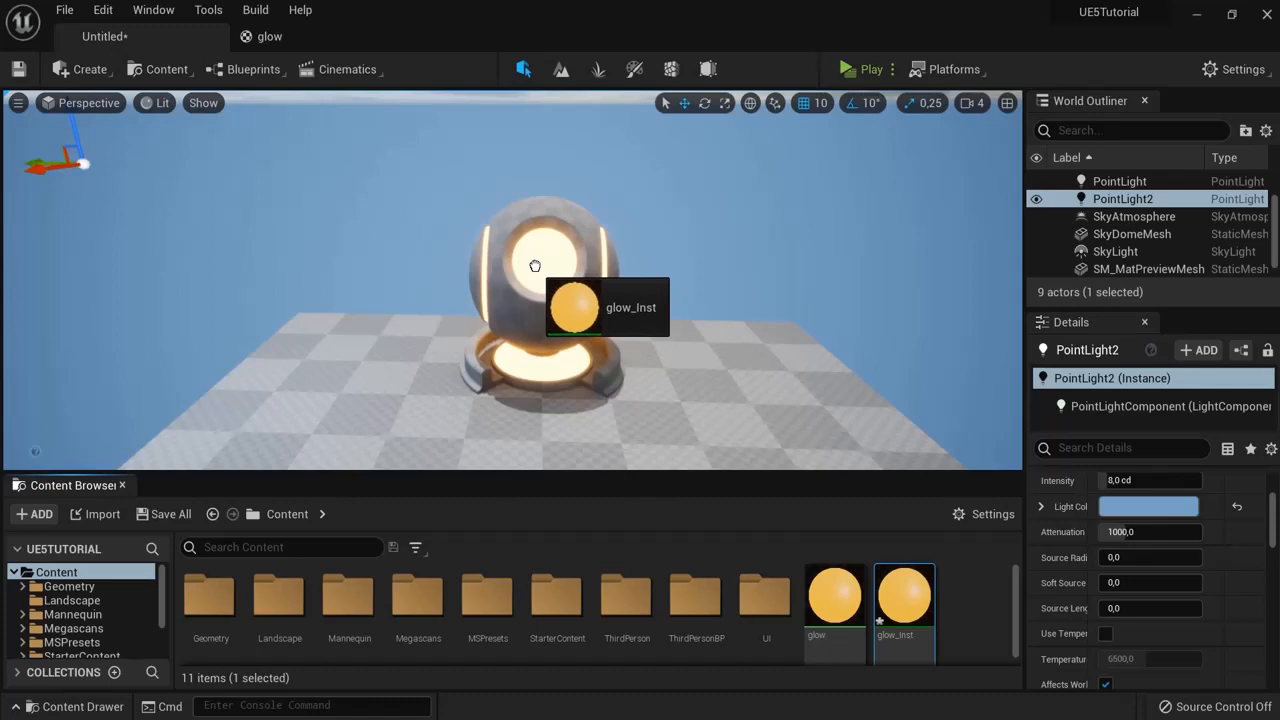
double_click(903, 595)
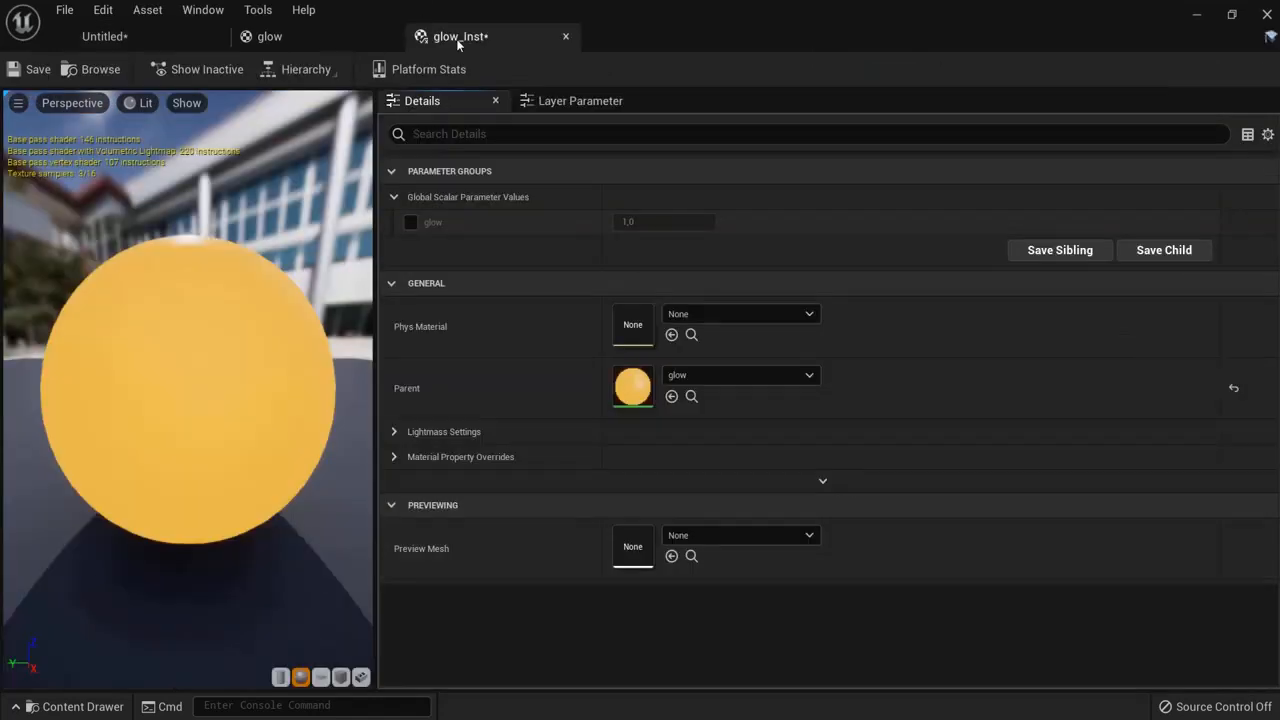
Float the instance editor, enable the glow parameter override and raise it to about 7.3.
click(104, 36)
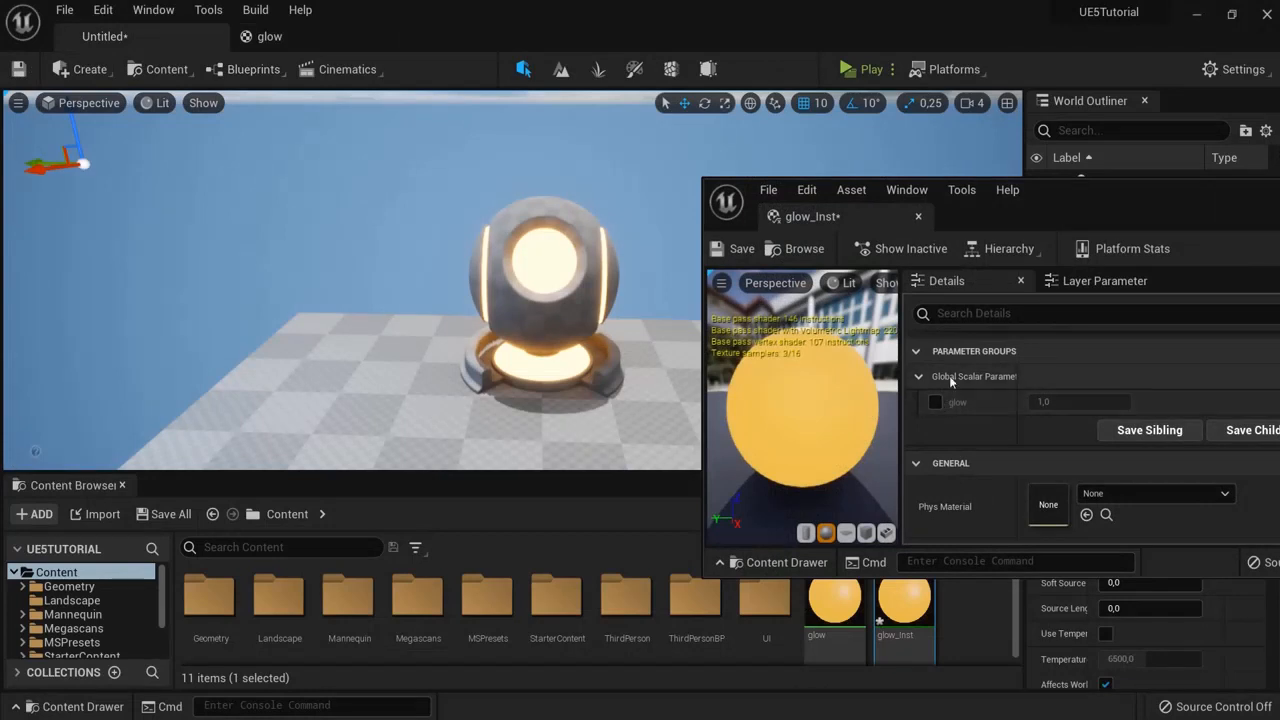
click(935, 402)
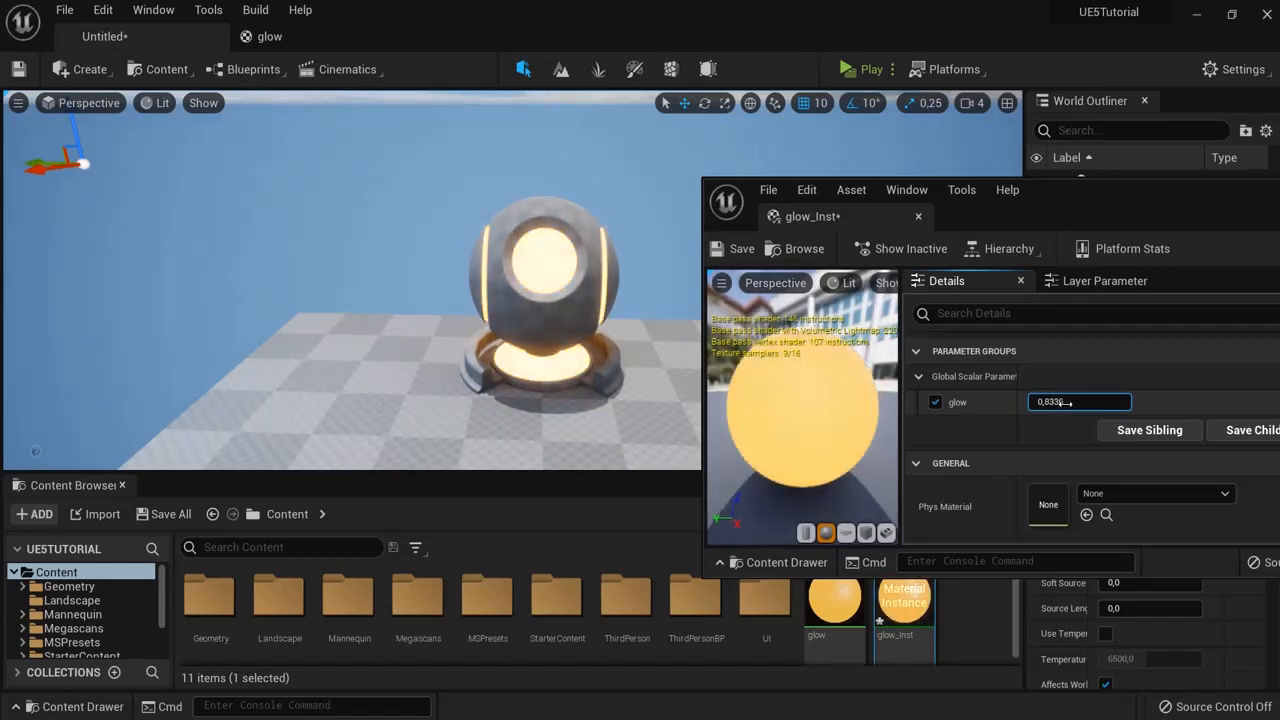
text(28.436031)
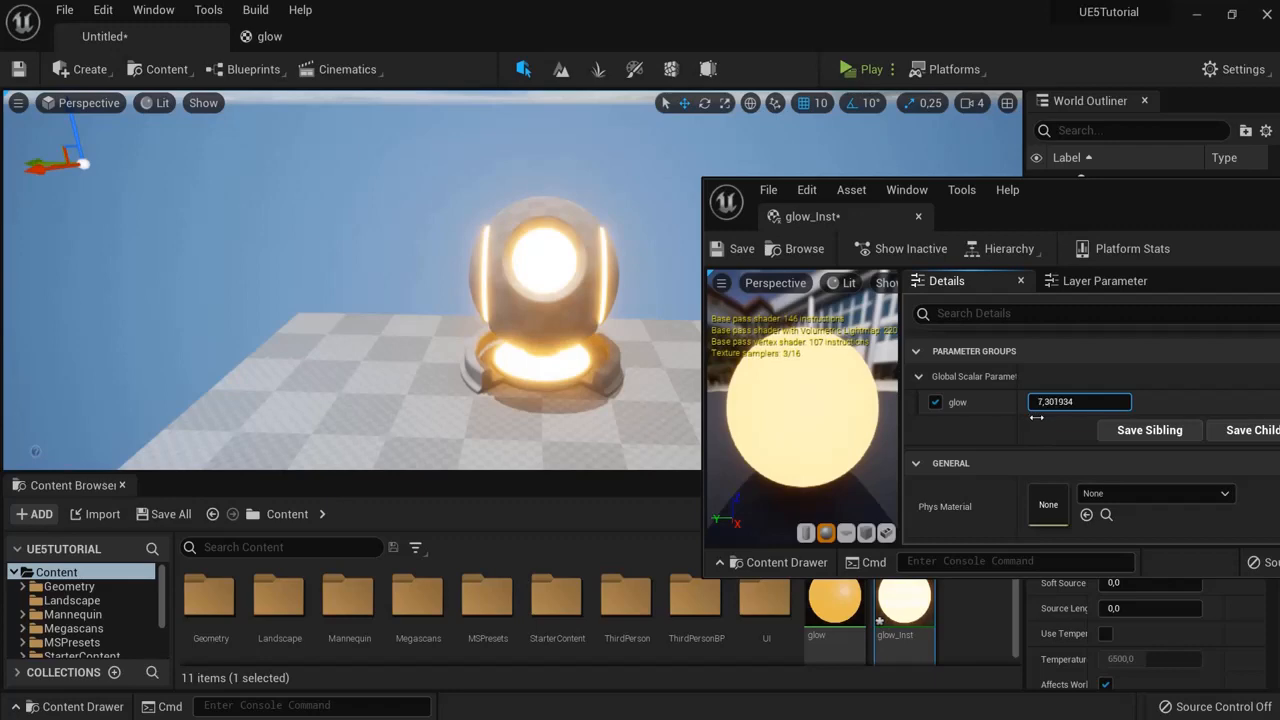
mouse_move(918, 218)
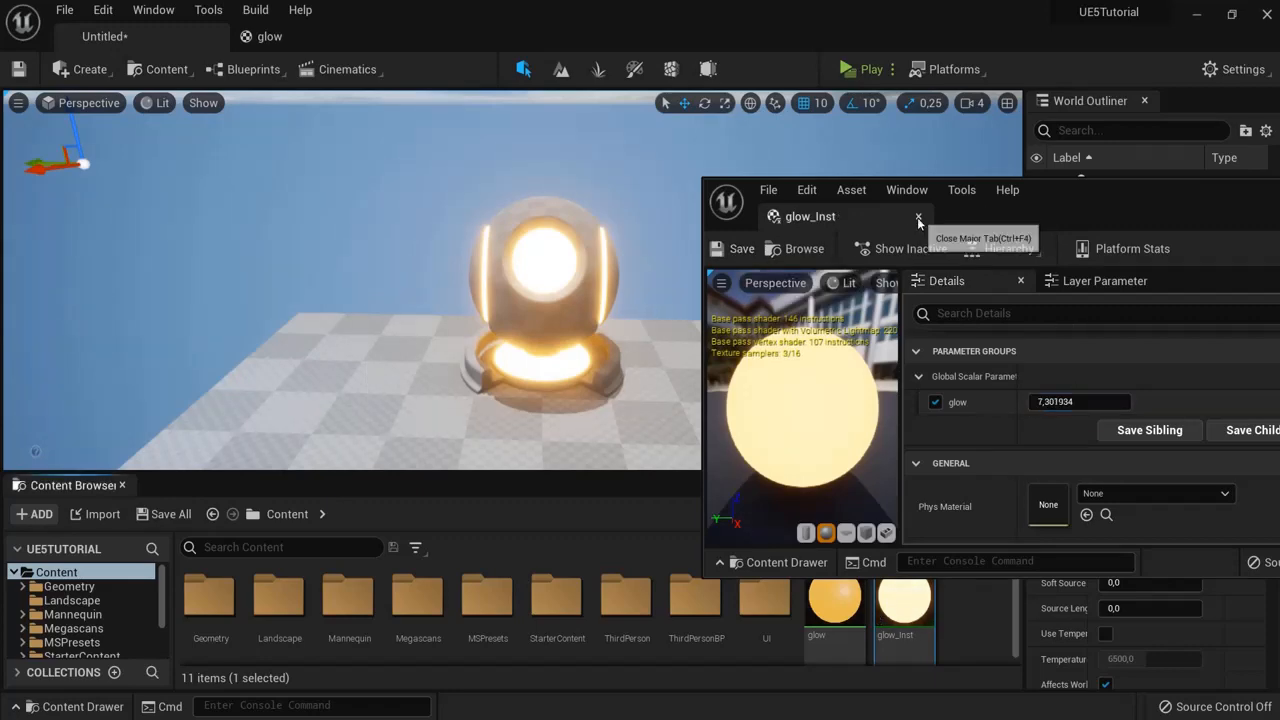
Close the glow_Inst editor and make SkyDomeMesh visible again in the World Outliner.
click(865, 69)
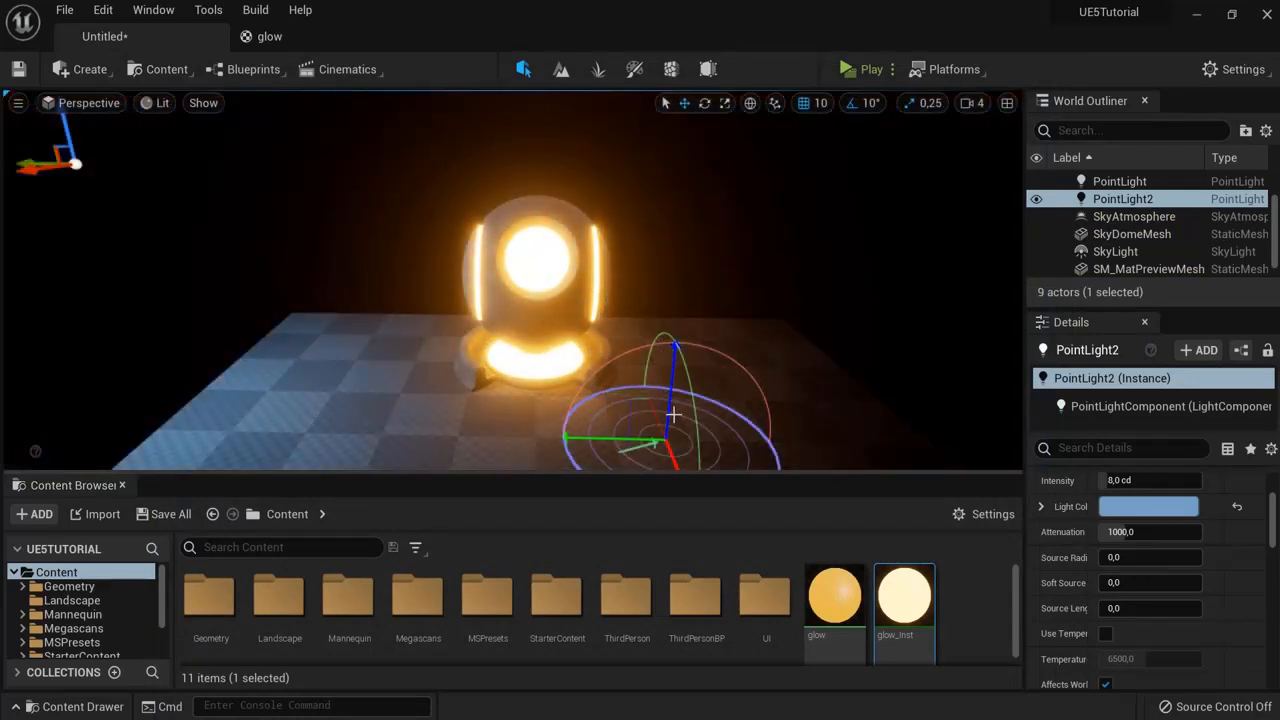
click(1132, 233)
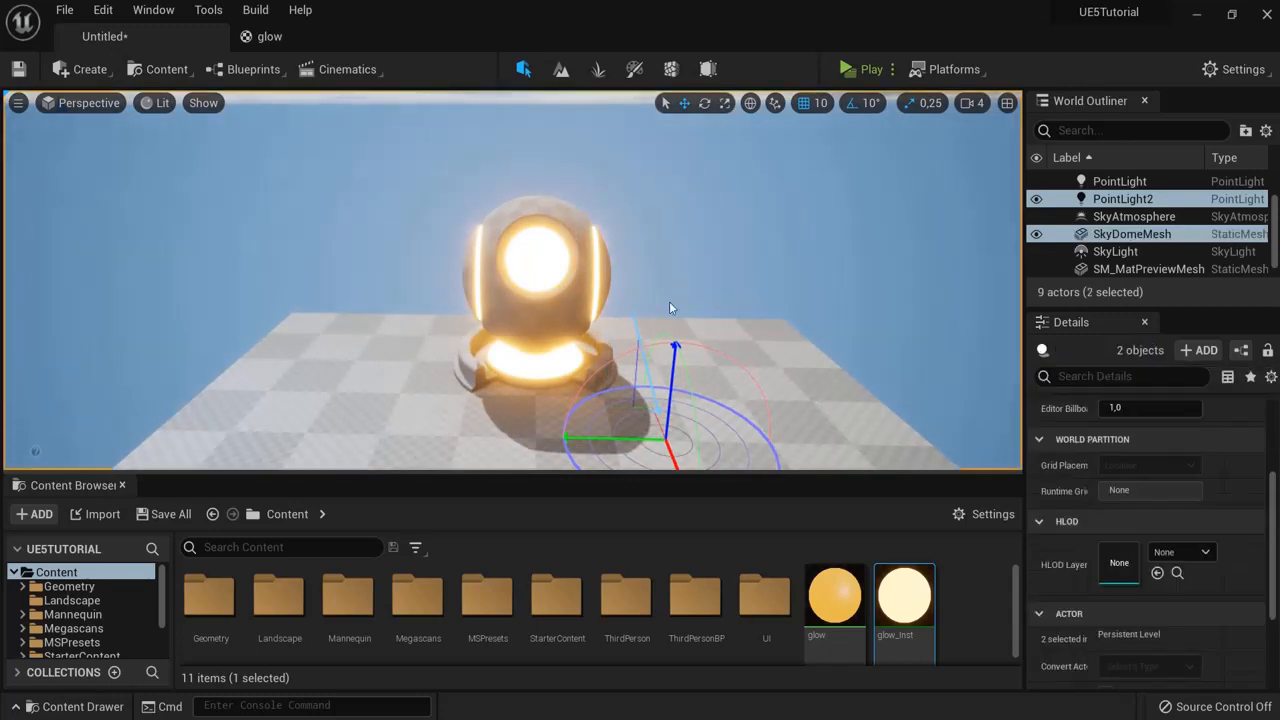